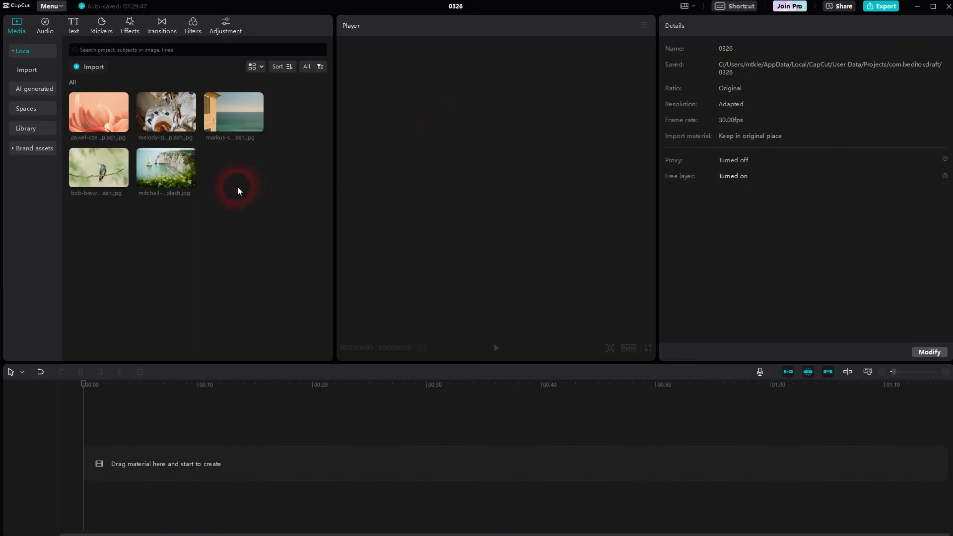
pyautogui.moveTo(169, 183)
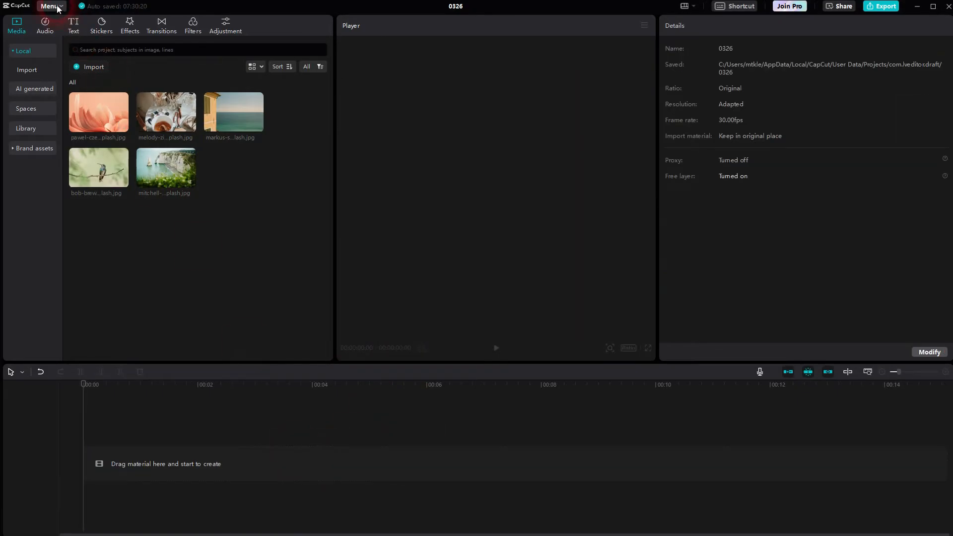
# - Set the default image duration to 3.0 s in Settings and save
pyautogui.click(49, 6)
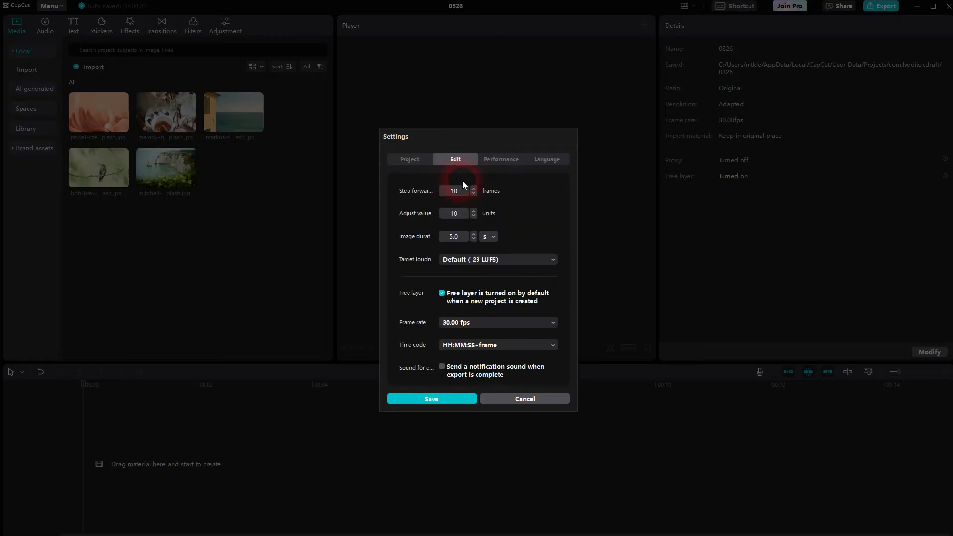
pyautogui.click(454, 236)
pyautogui.write('3')
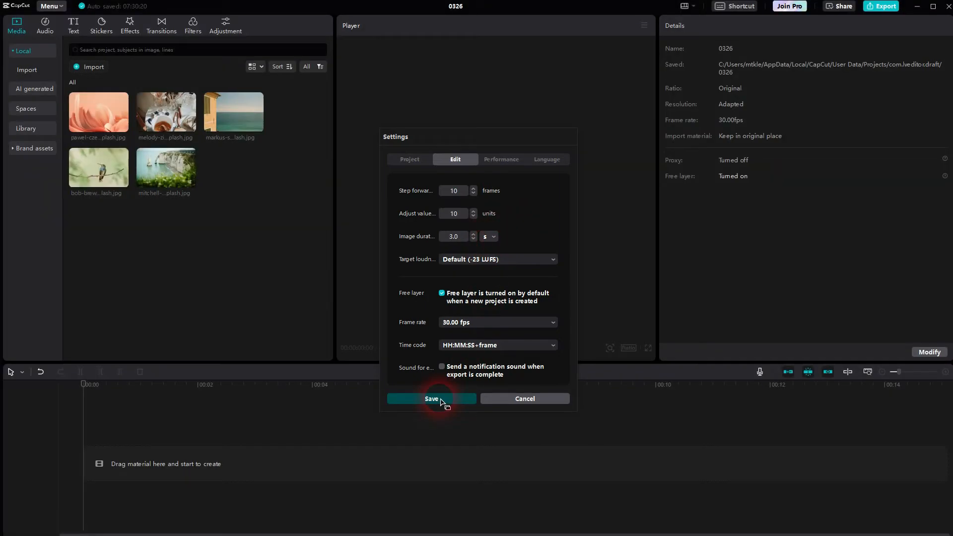
pyautogui.click(430, 399)
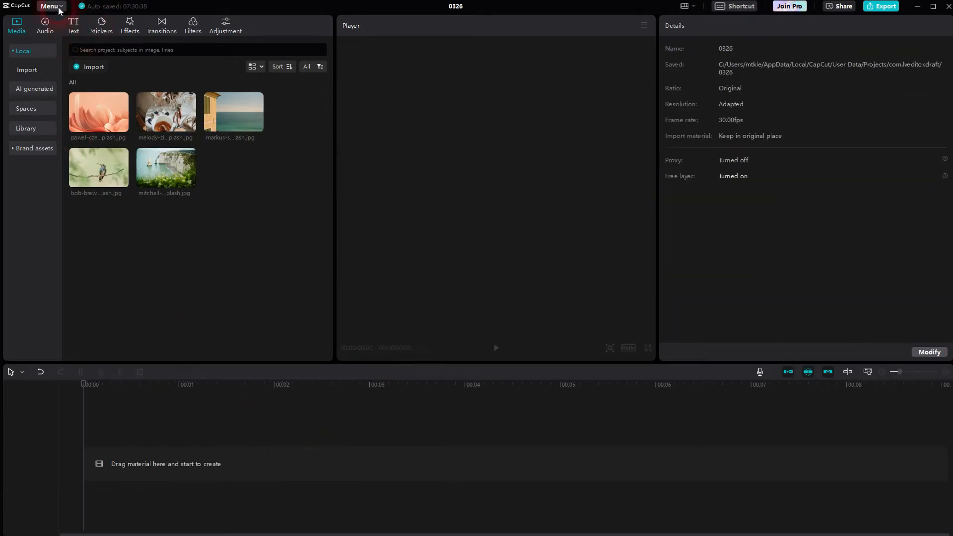
pyautogui.click(50, 6)
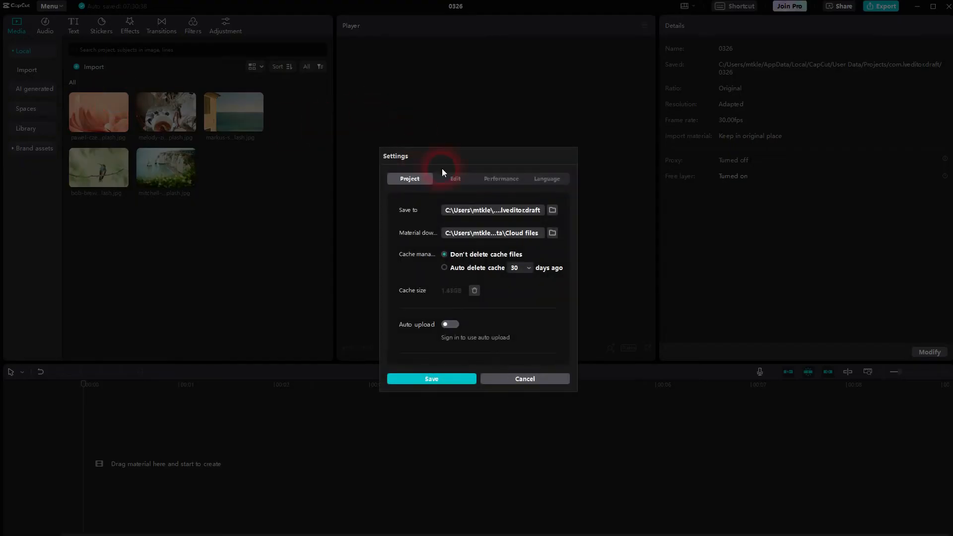
pyautogui.click(455, 178)
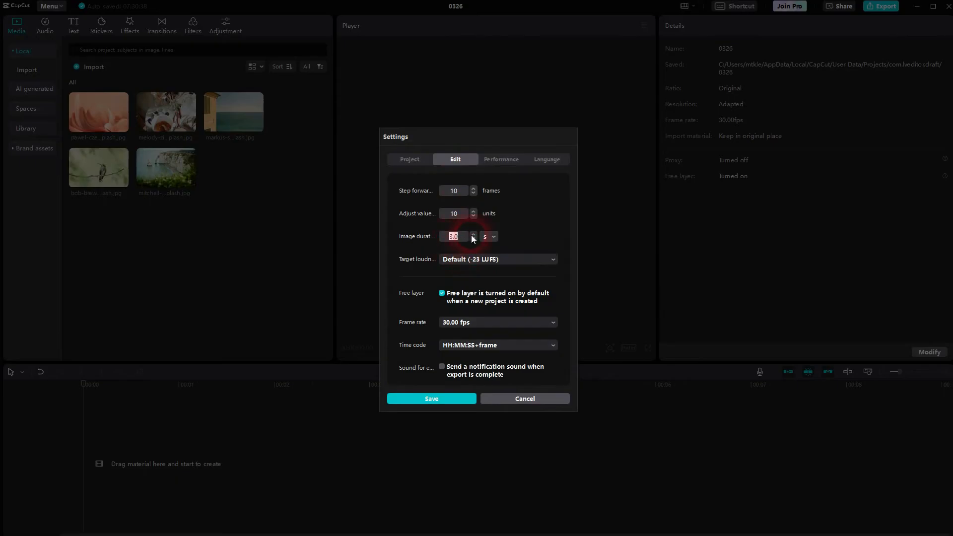
pyautogui.click(474, 234)
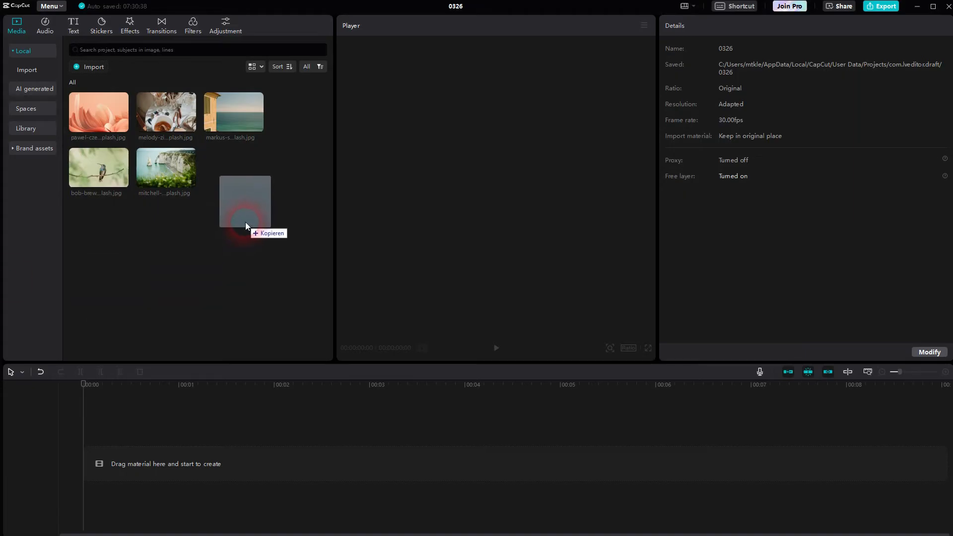
# - Import the sixth image and place all six photos in sequence on the timeline
pyautogui.click(234, 166)
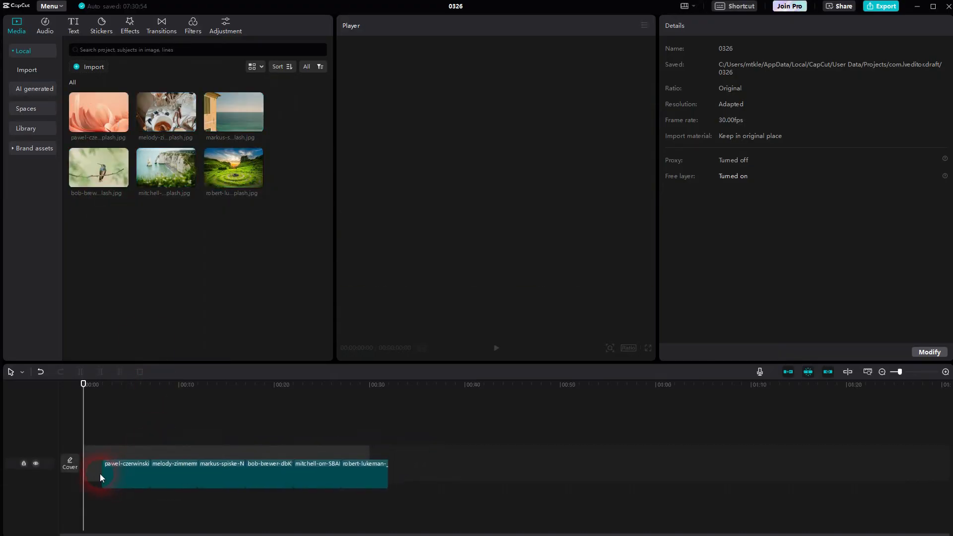
pyautogui.click(106, 462)
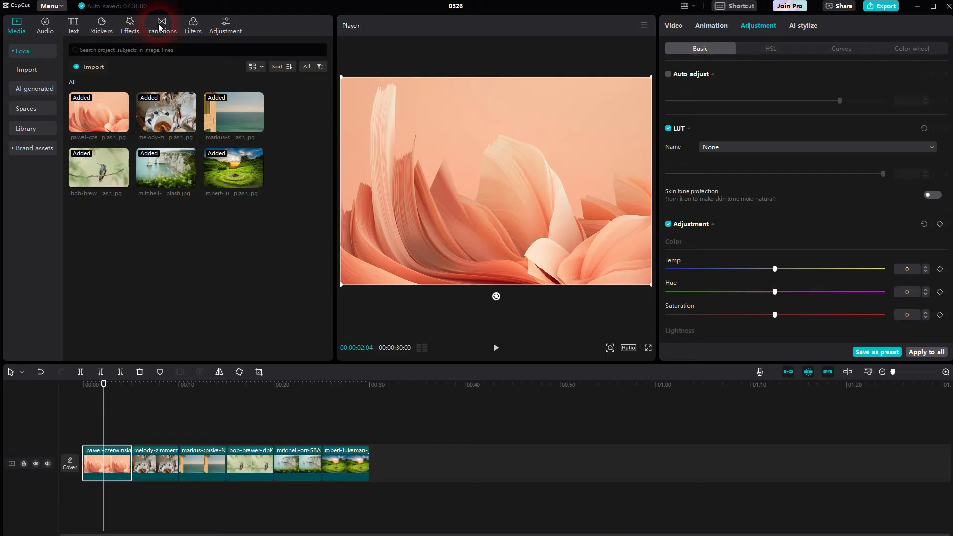
# - Add the Basic 'Wipe Left' transition between the first and second photos
pyautogui.click(161, 25)
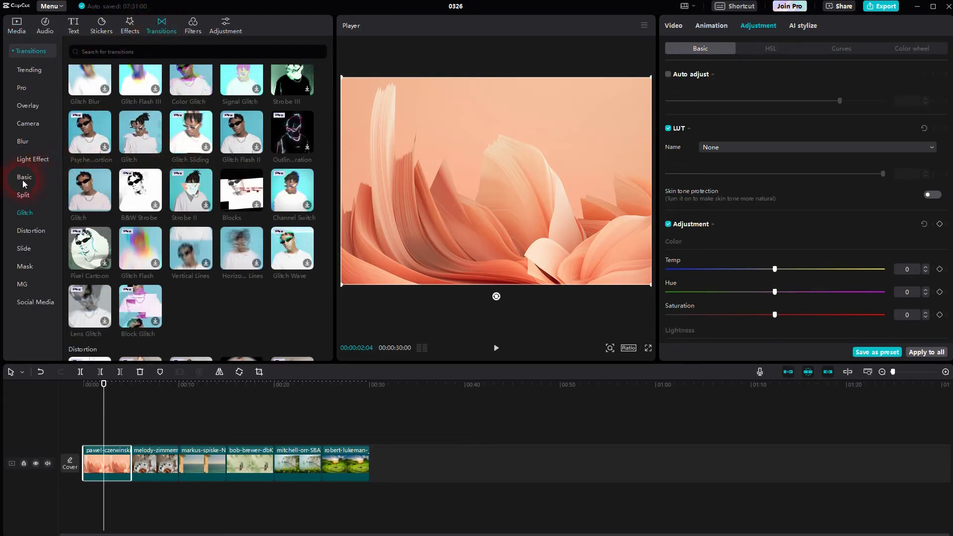
pyautogui.click(24, 176)
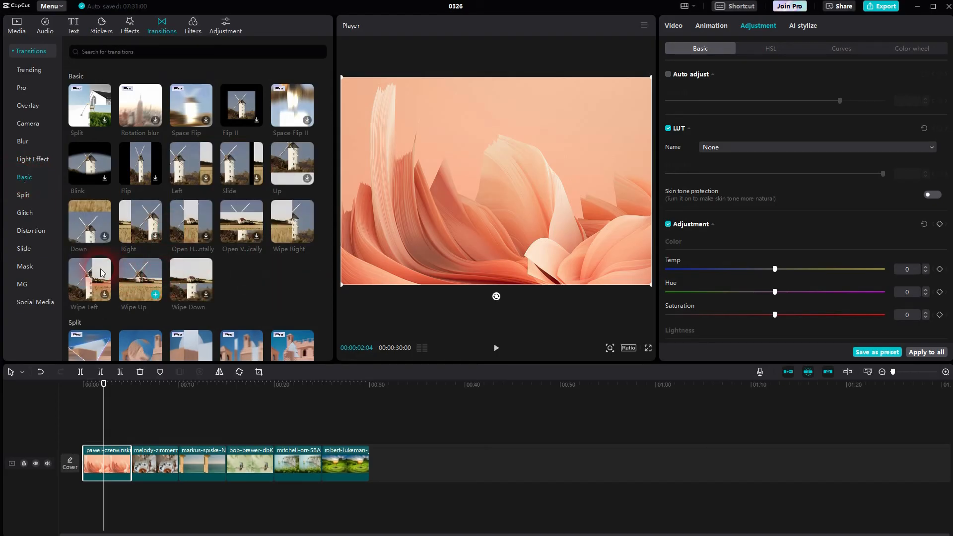
pyautogui.click(90, 281)
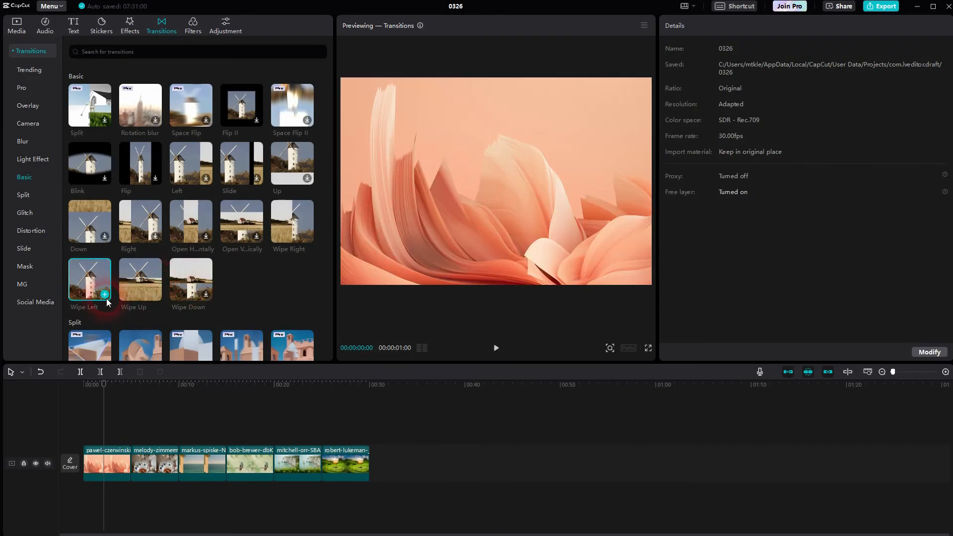
pyautogui.click(137, 461)
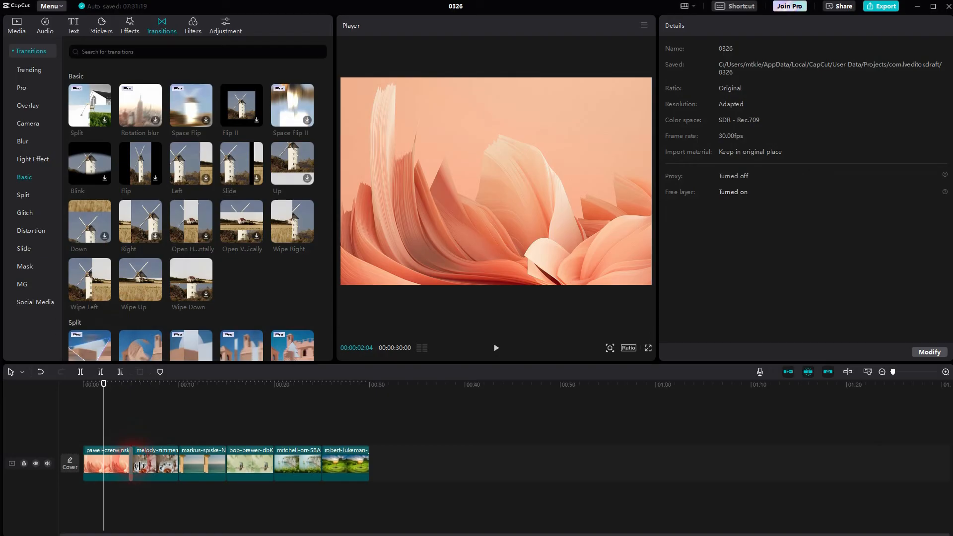
# - Apply the 0.5 s Wipe Left transition between every pair of adjacent photos
pyautogui.click(130, 462)
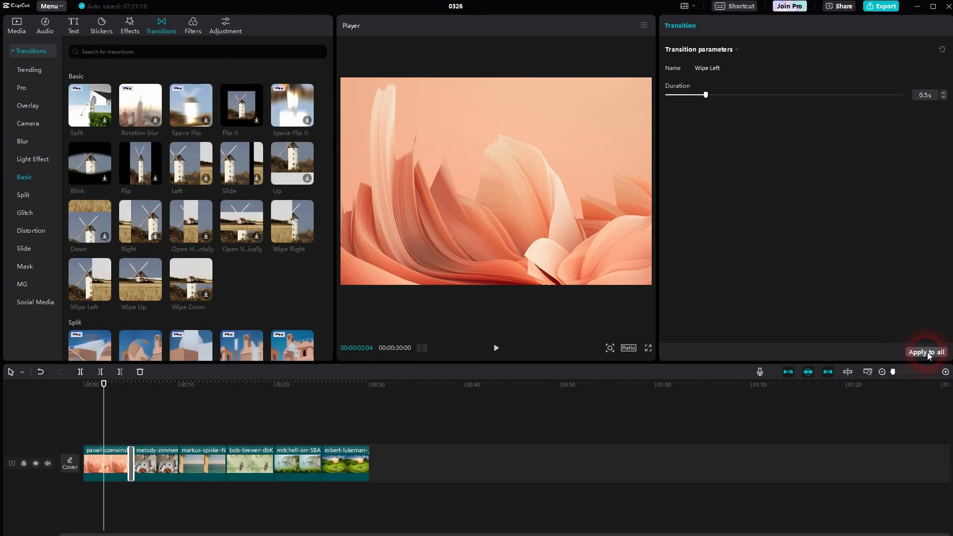
pyautogui.click(925, 351)
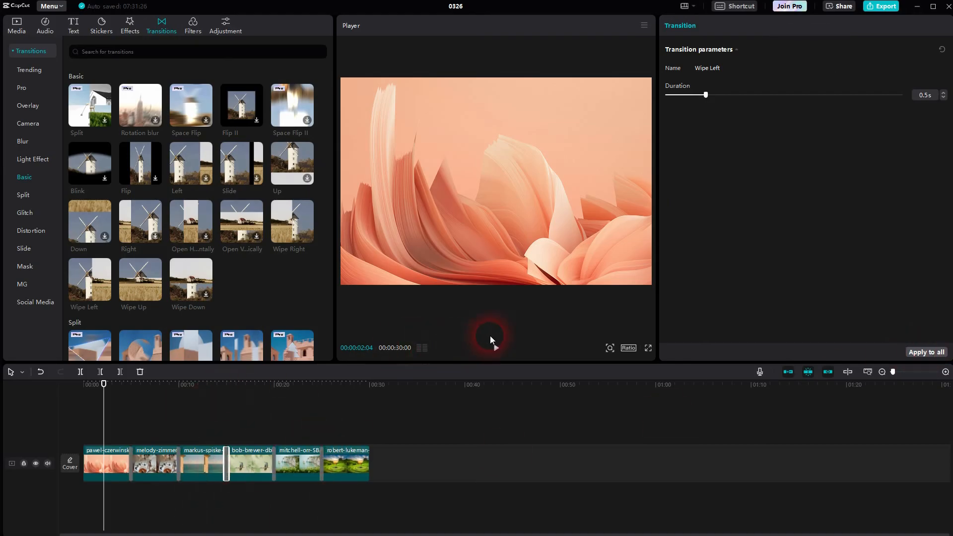
# - Play the slideshow in the Player to watch the photos wipe into one another
pyautogui.click(490, 348)
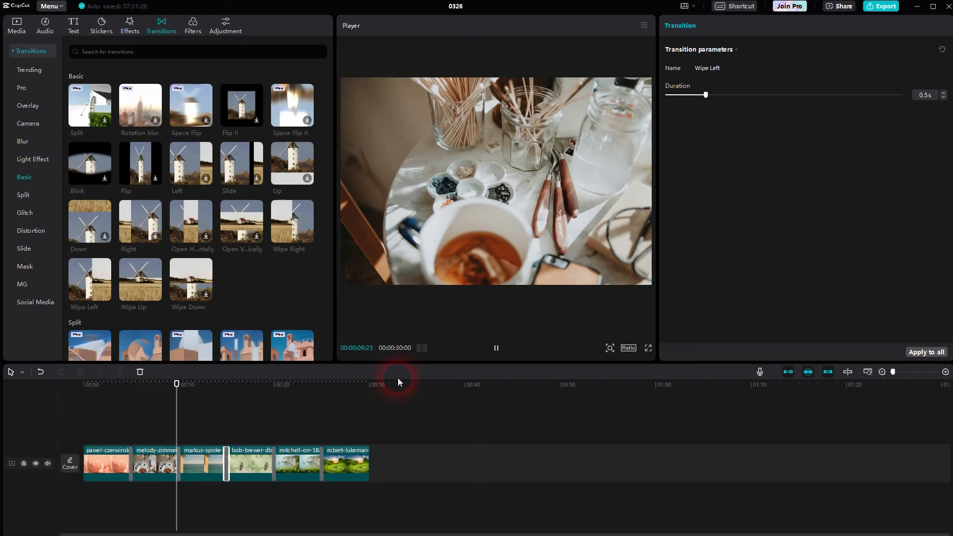
pyautogui.click(496, 348)
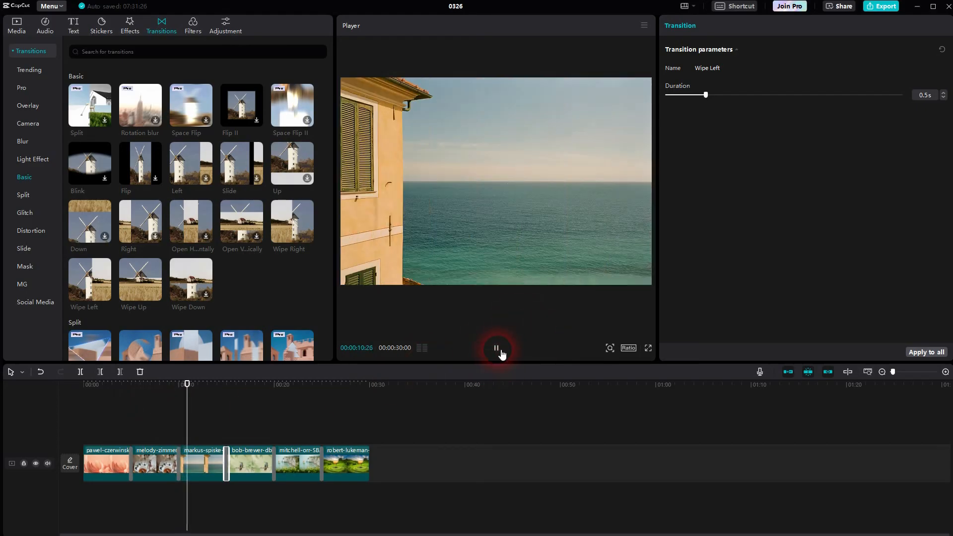